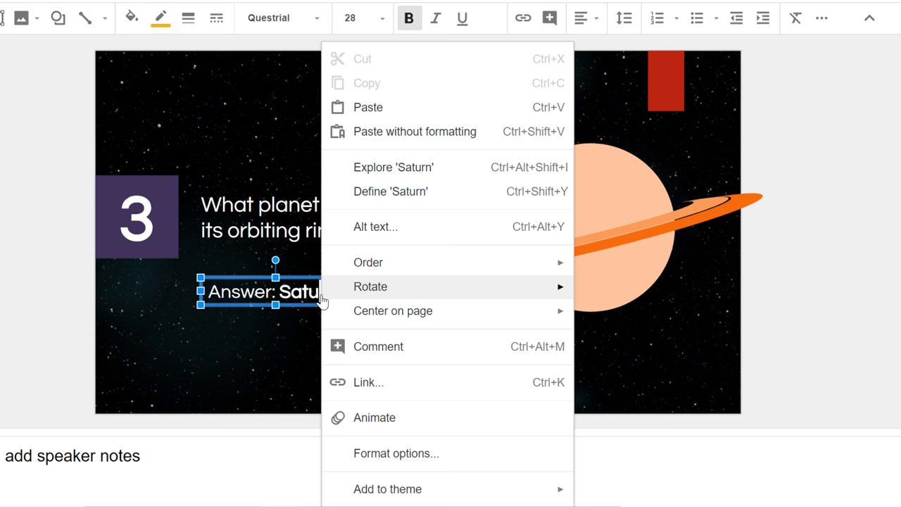
Animate the 'Answer: Saturn' text box, giving it a Fade in on click.
click(373, 417)
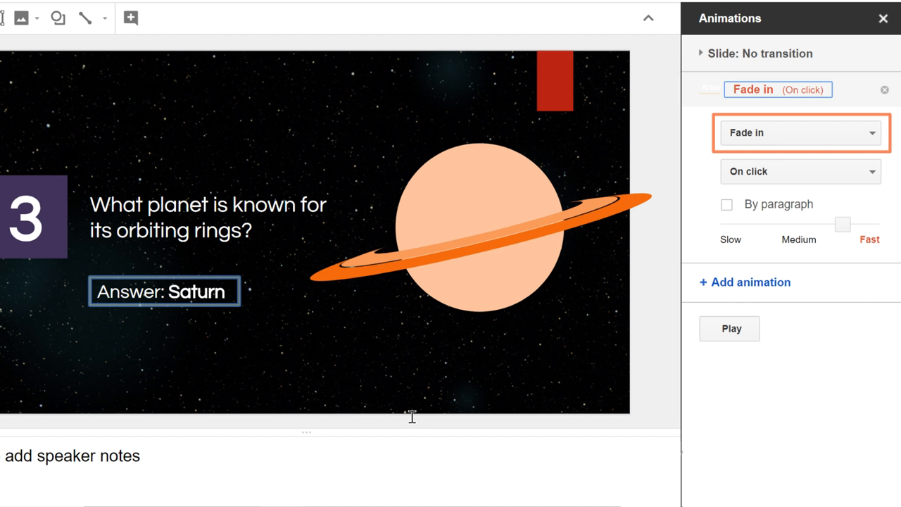
mouse_move(412, 417)
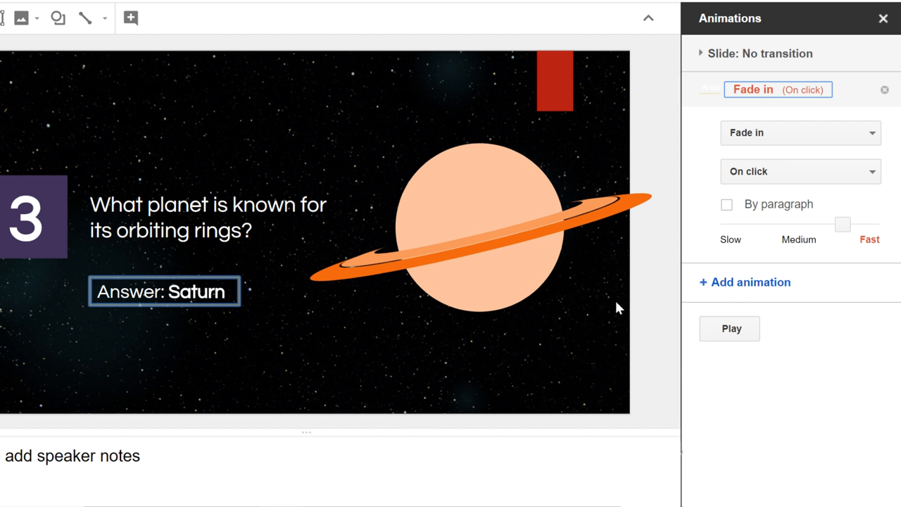
mouse_move(835, 142)
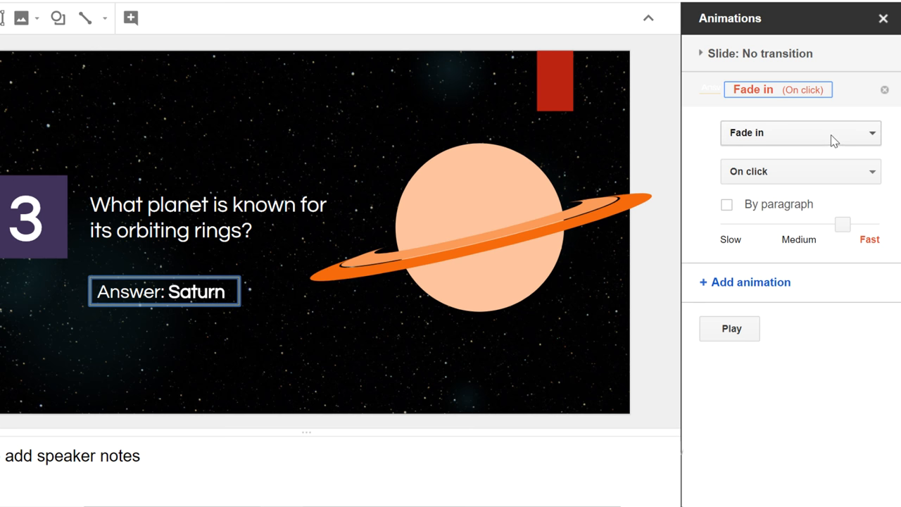
Change the answer box's animation type from Fade in to Fly in from left.
click(800, 133)
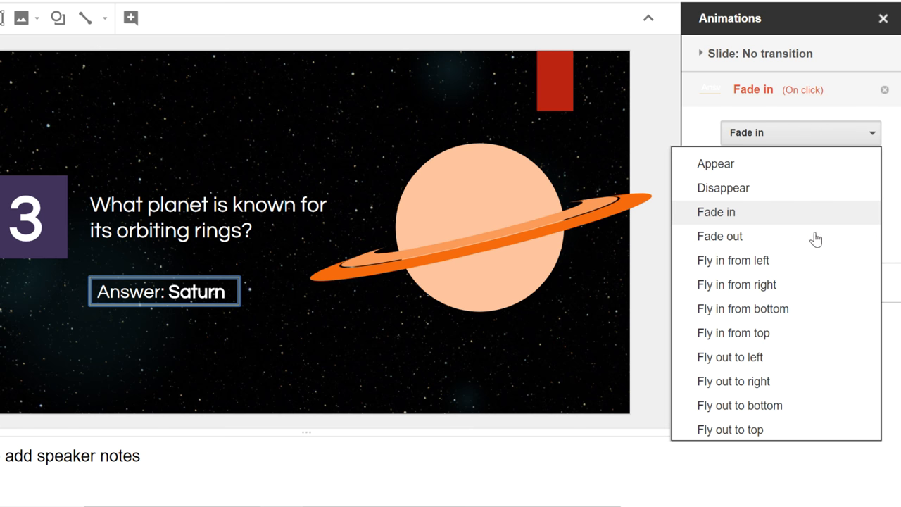
click(733, 260)
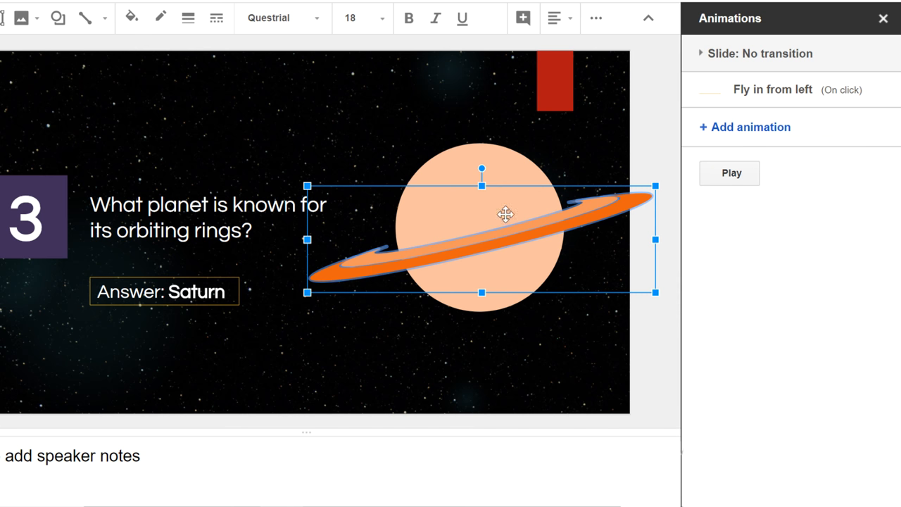
Add a Fade in animation to the orange Saturn ring and view its start options.
click(744, 127)
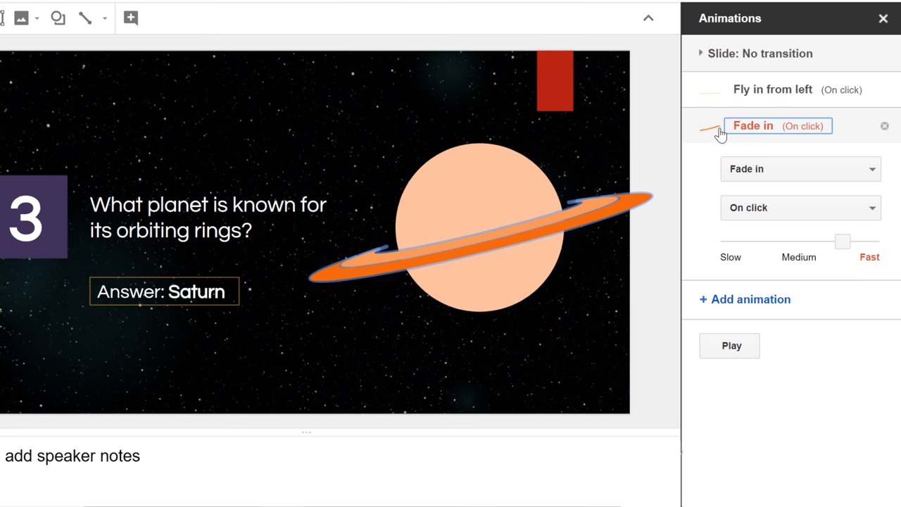
mouse_move(707, 166)
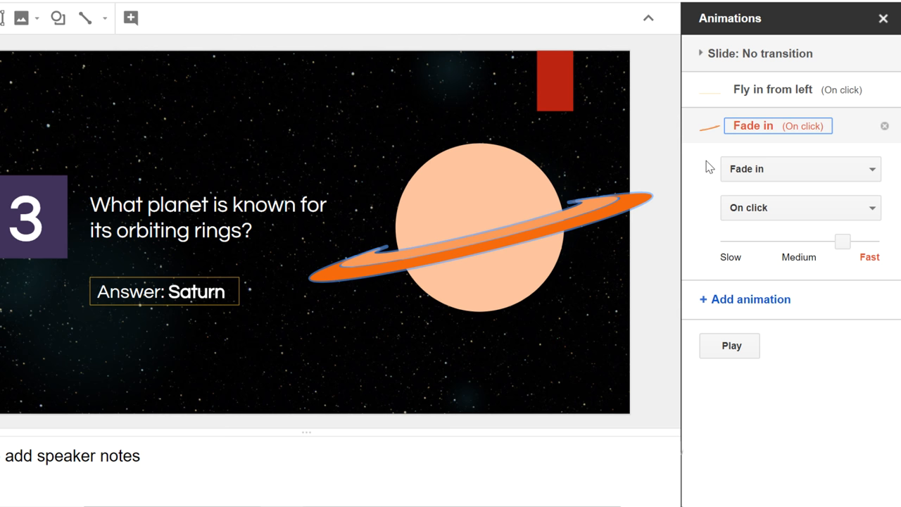
click(800, 207)
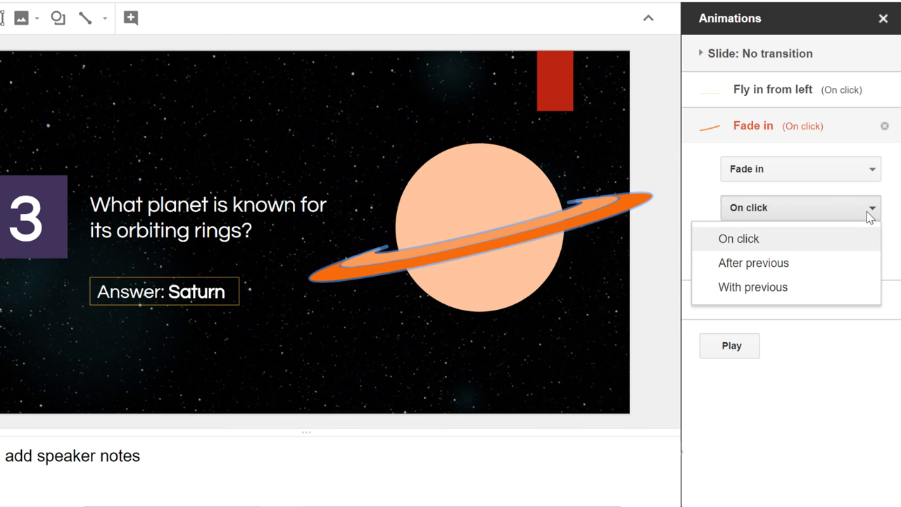
Keep the ring's Fade in animation starting On click.
click(735, 238)
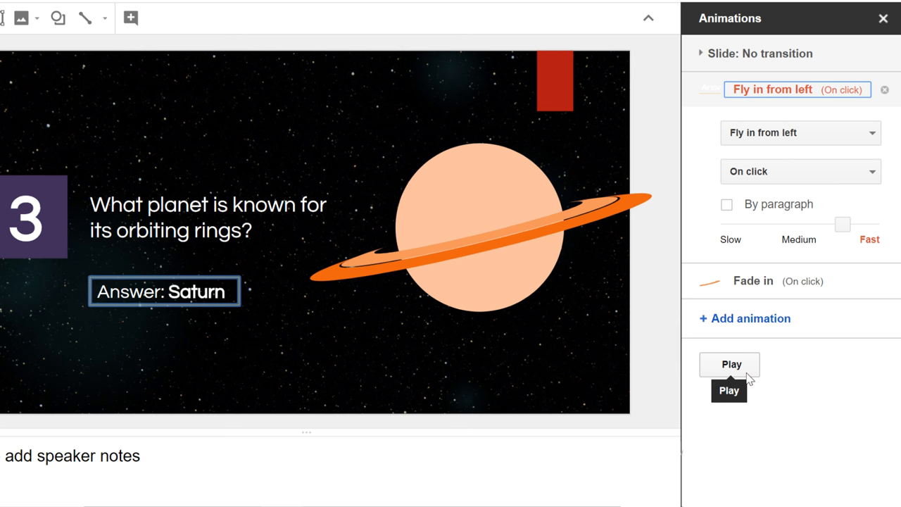
click(730, 364)
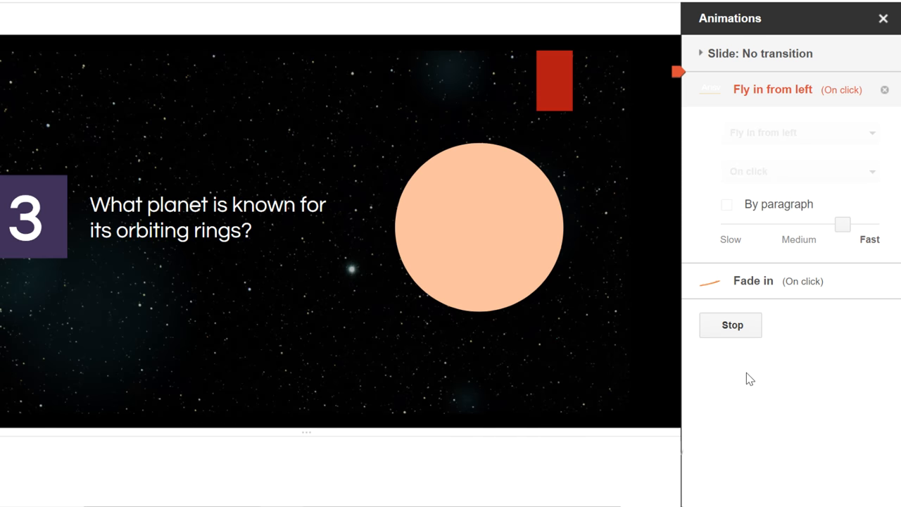
mouse_move(572, 330)
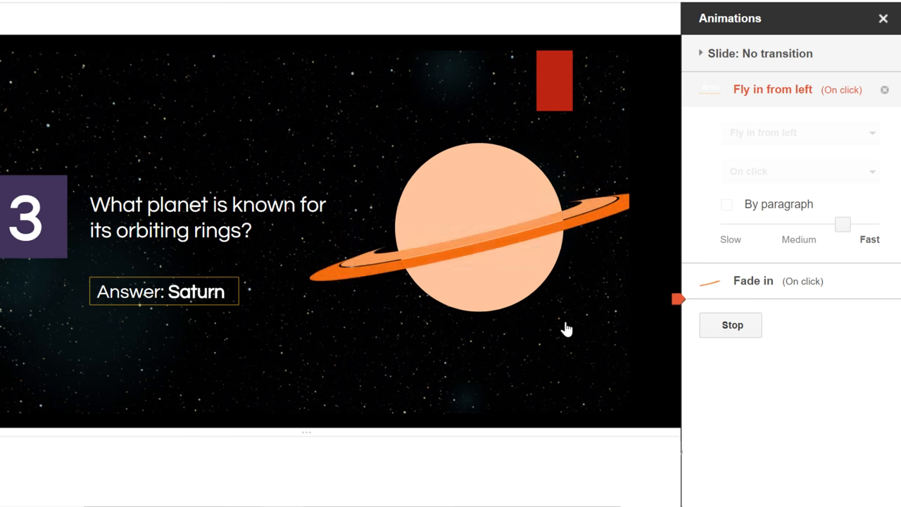
mouse_move(573, 331)
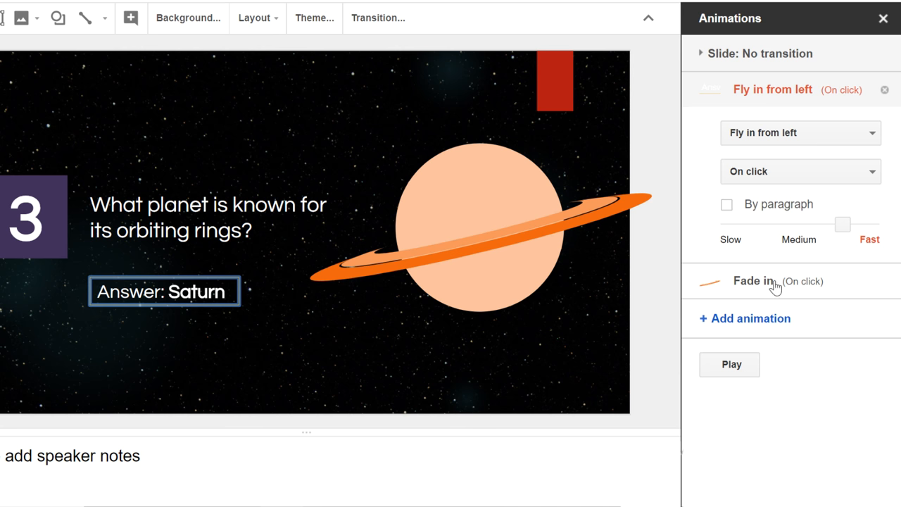
mouse_move(781, 288)
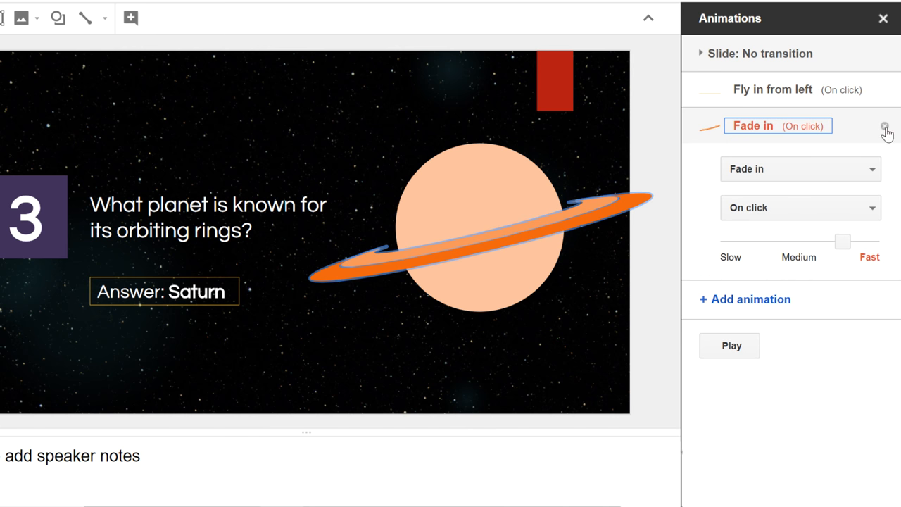
Delete the ring's Fade in animation from the Animations pane.
click(885, 128)
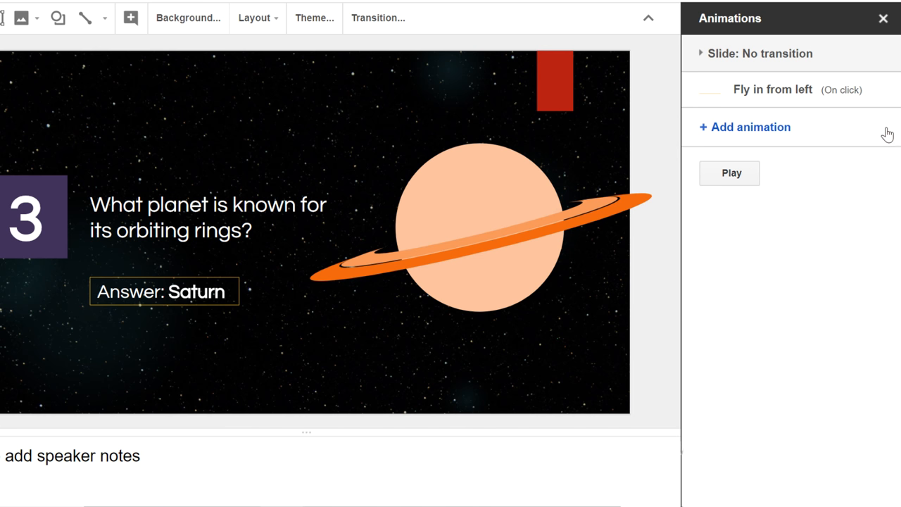